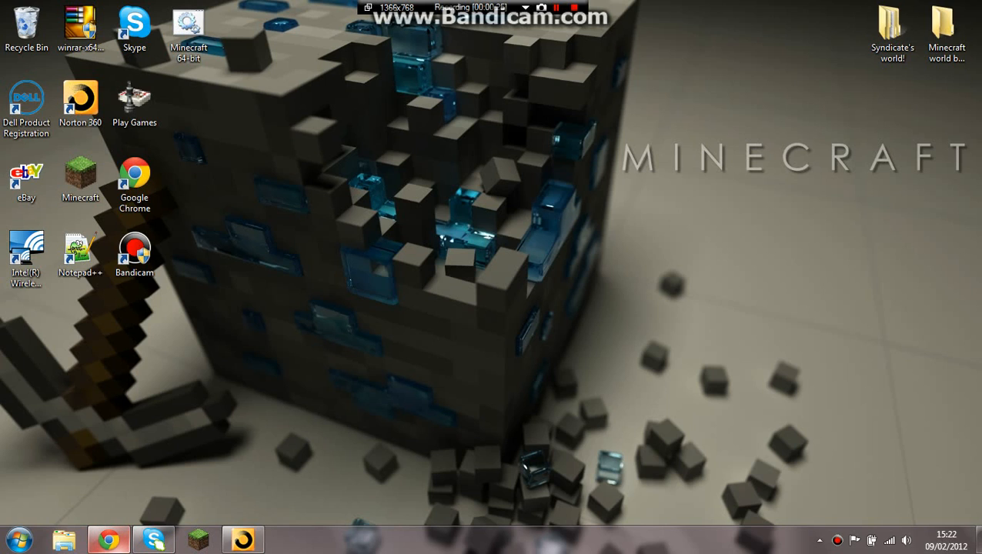
Launch Google Chrome from the desktop, landing on the google.co.uk homepage.
left_click(104, 532)
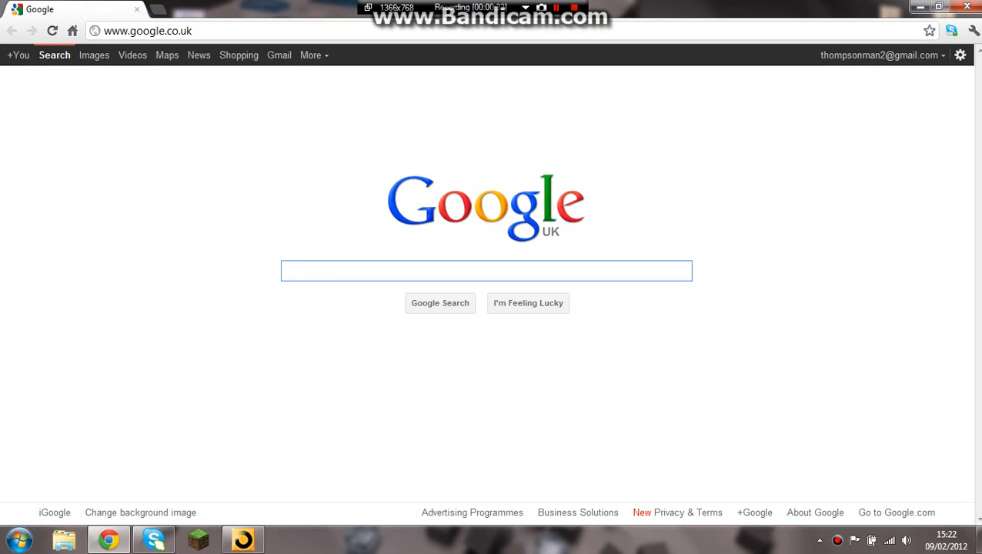
Search Google for 'bandicam' and follow the official bandicam.com result to its downloads page.
type("bandicam")
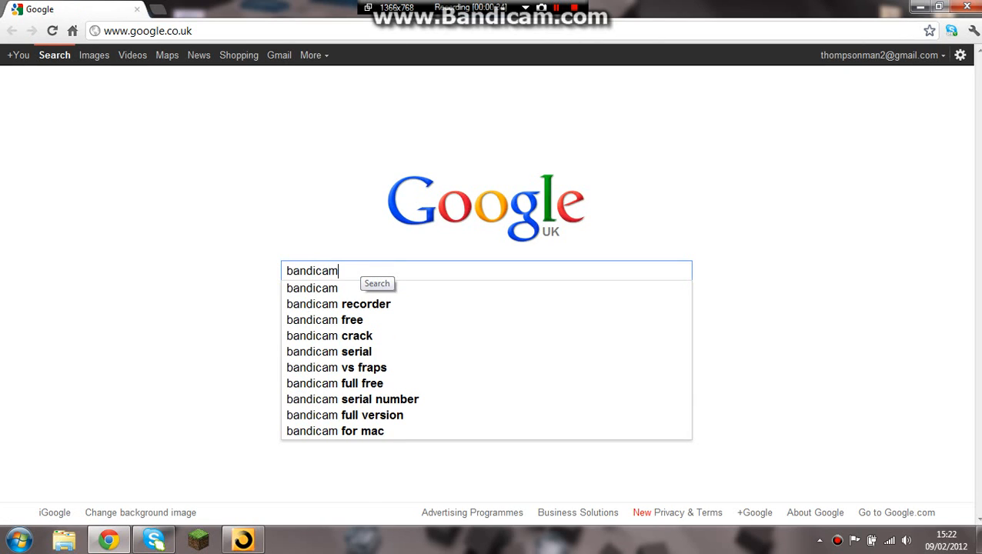
left_click(377, 283)
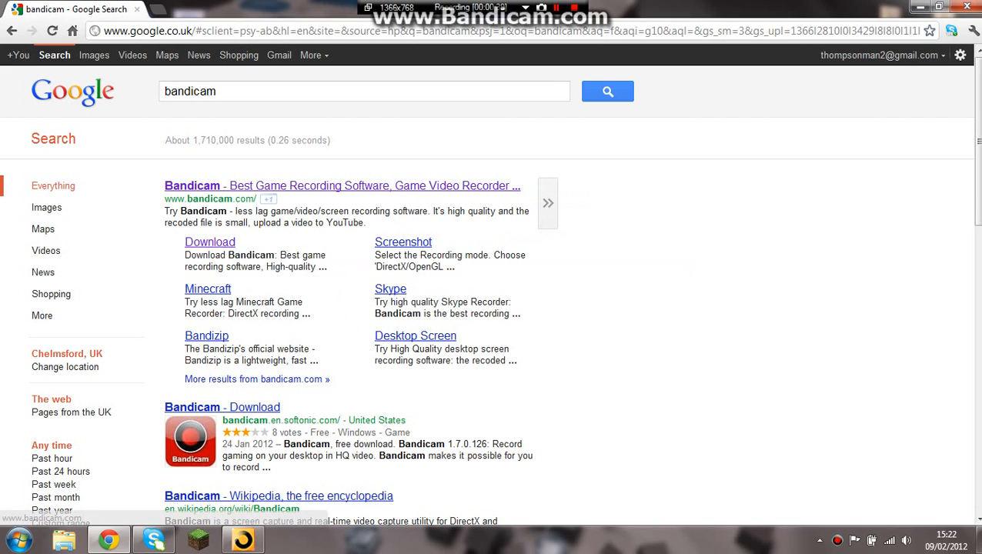
left_click(191, 185)
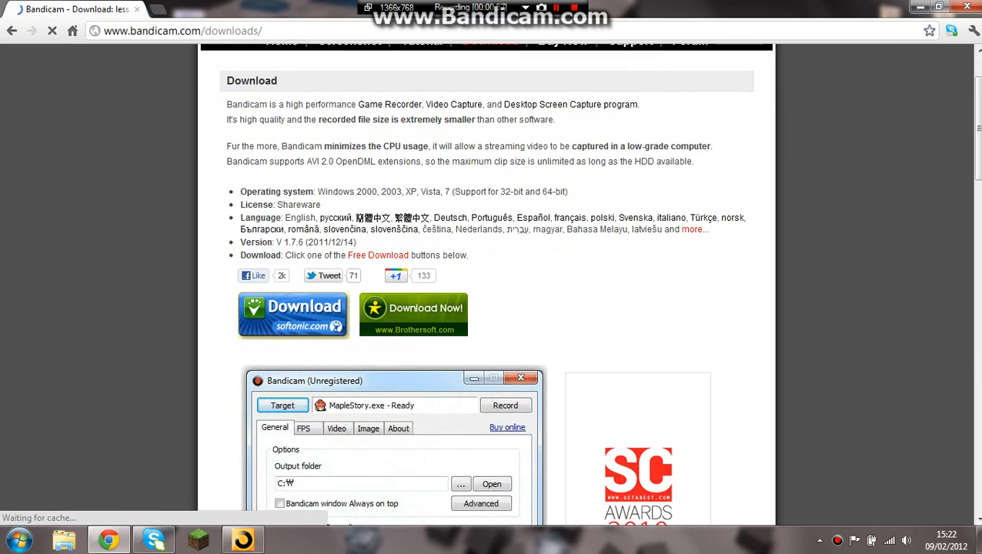
Follow the Brothersoft 'Download Now' option to the Bandicam 1.7.6.178 page.
left_click(336, 428)
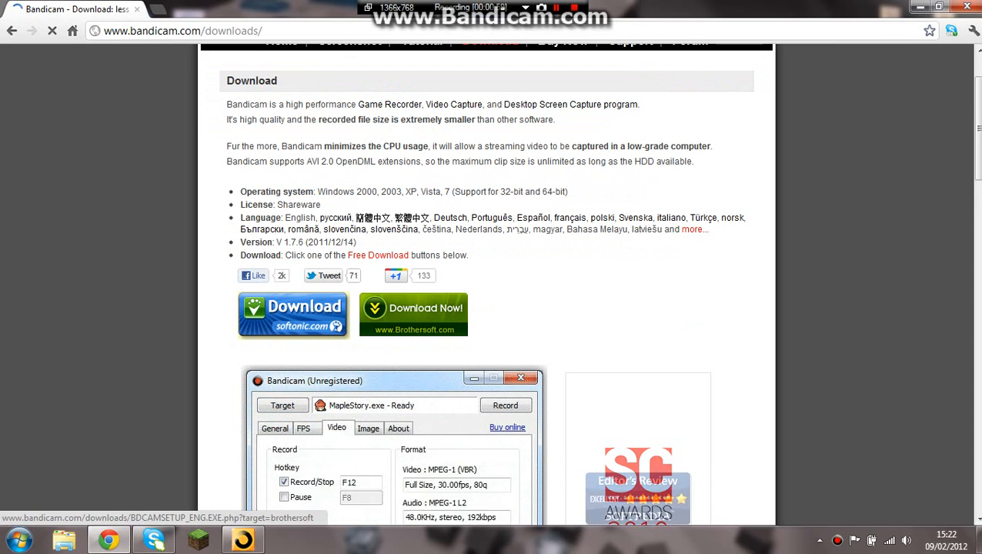
left_click(397, 428)
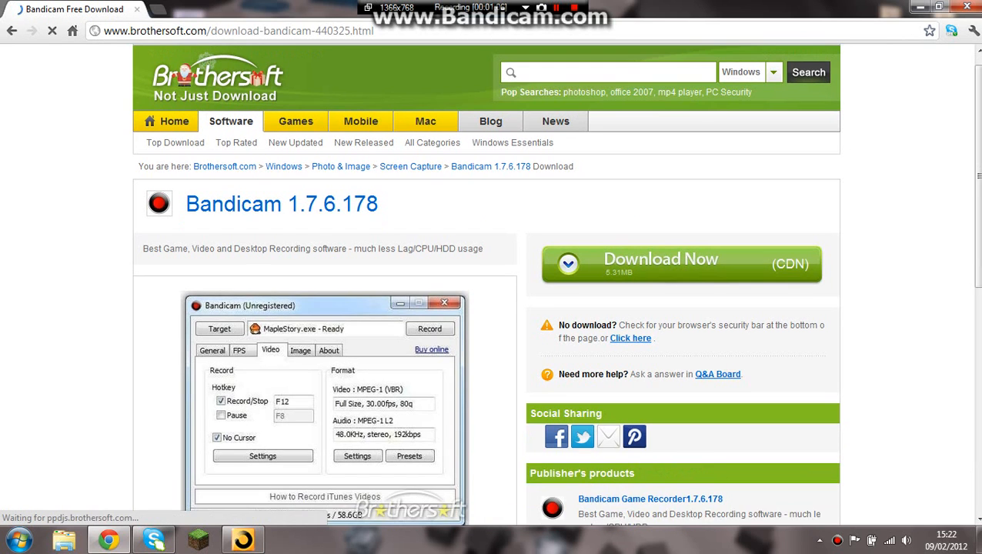
Download bdcamsetup.exe (5.3 MB) from Brothersoft, then close Chrome confirming the download prompt.
scroll("down", 3)
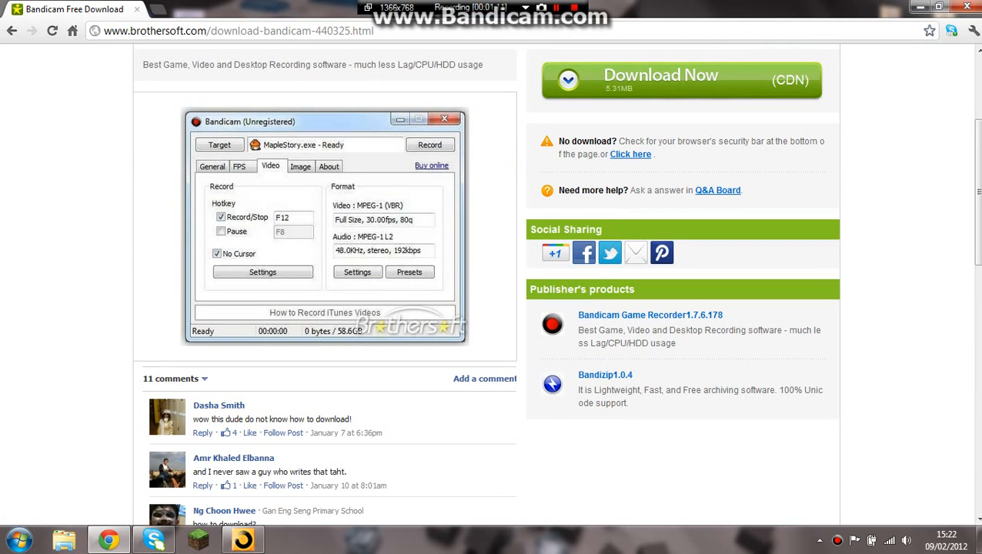
left_click(685, 74)
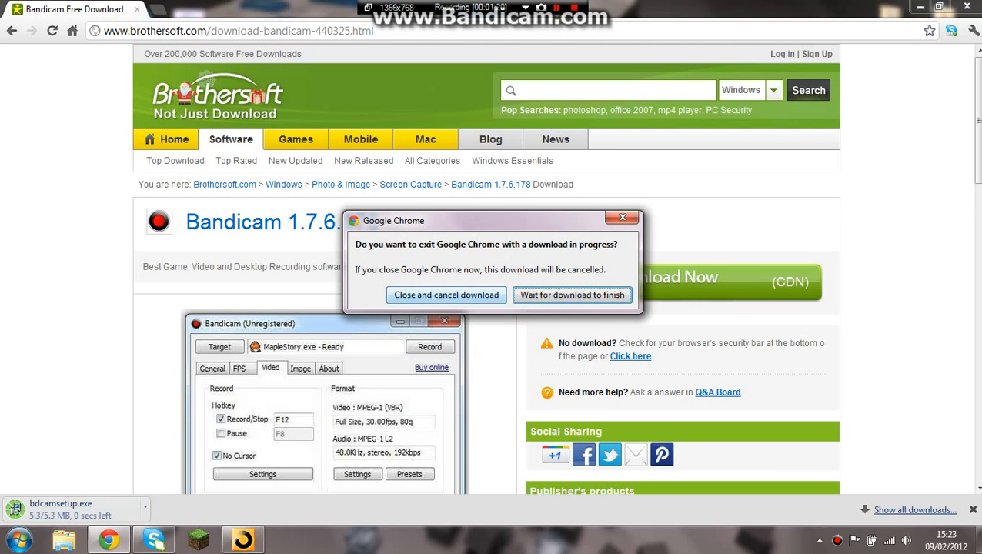
left_click(446, 295)
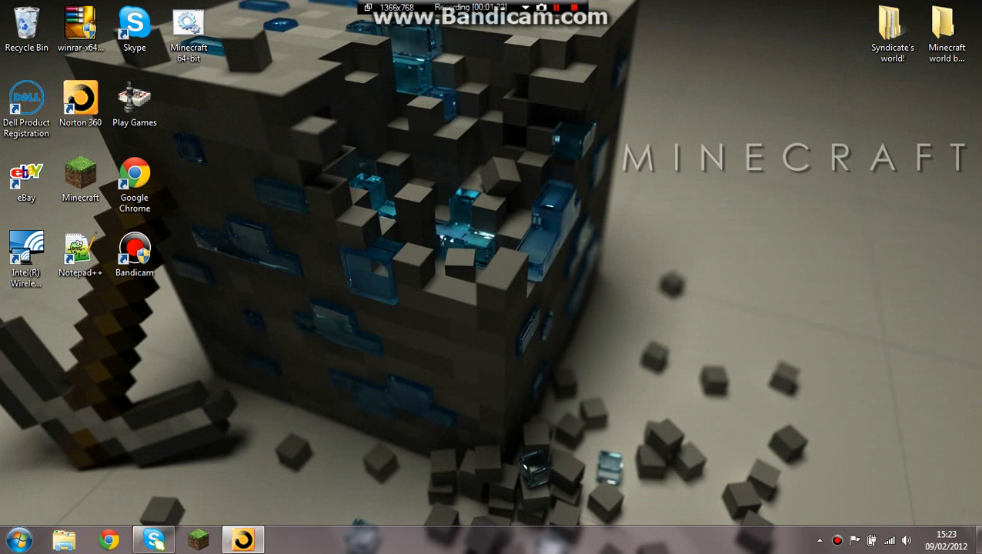
mouse_move(837, 537)
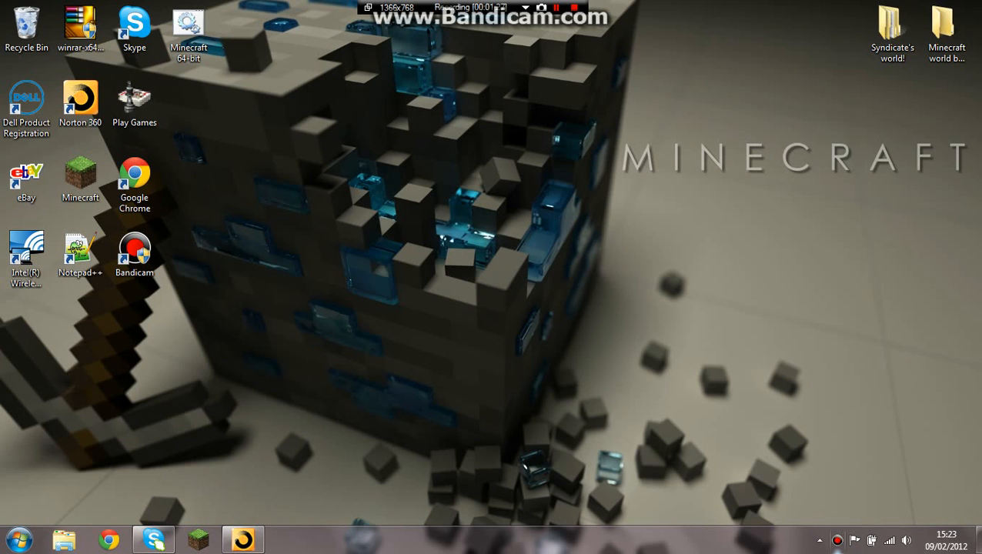
Start Bandicam from its desktop shortcut so the unregistered main window appears.
left_click(244, 539)
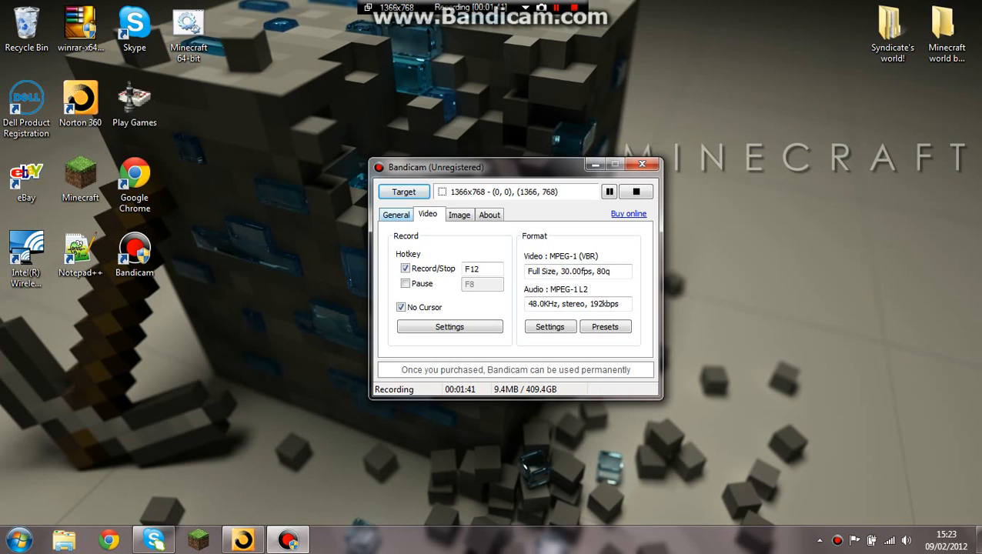
Check the General options, return to Video and bring up the Record sound settings.
left_click(395, 214)
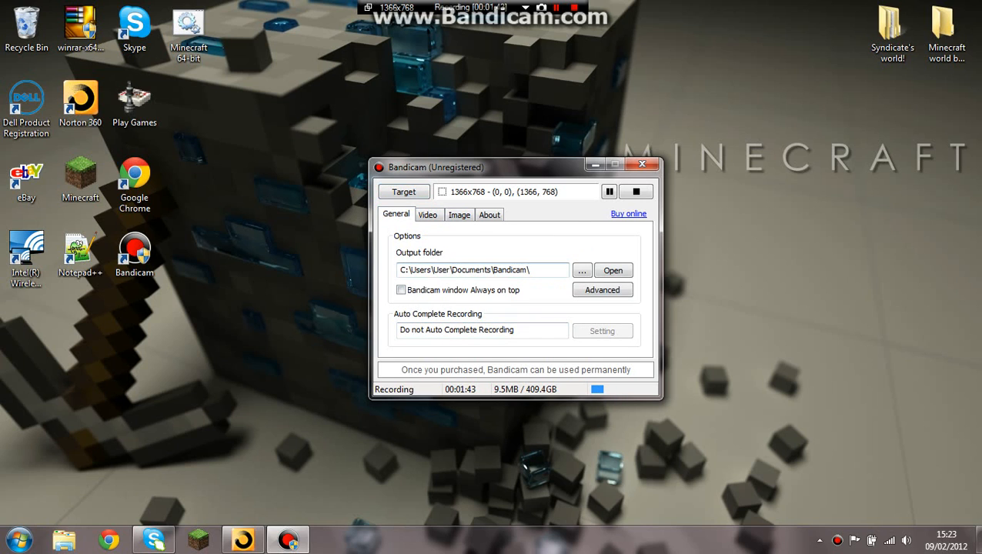
left_click(427, 215)
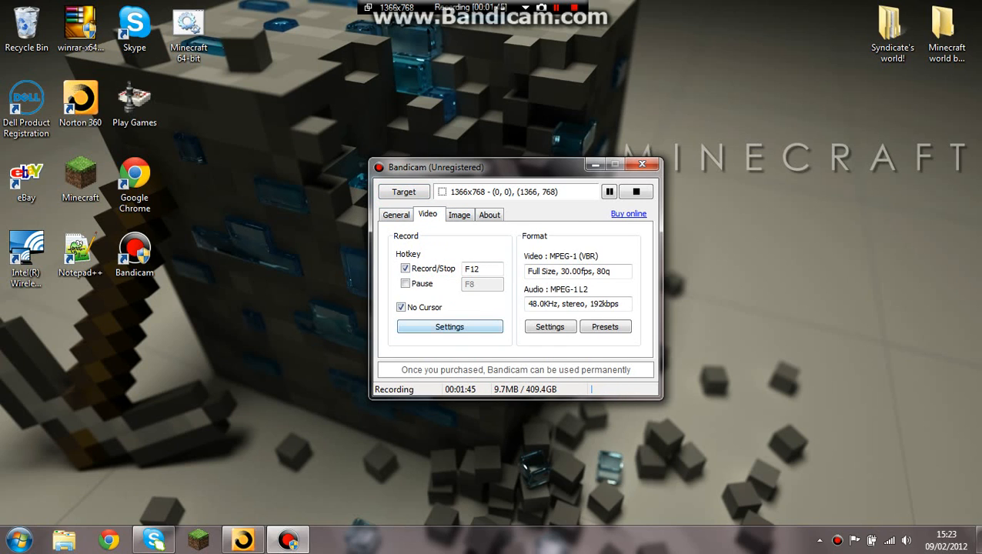
left_click(449, 326)
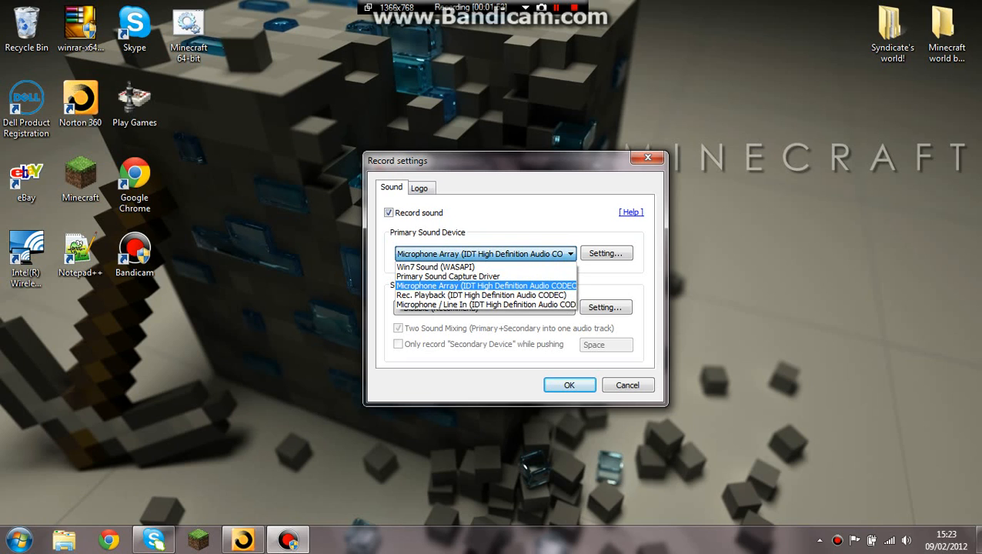
Set the primary sound device to Microphone Array (IDT High Definition Audio CODEC).
left_click(437, 268)
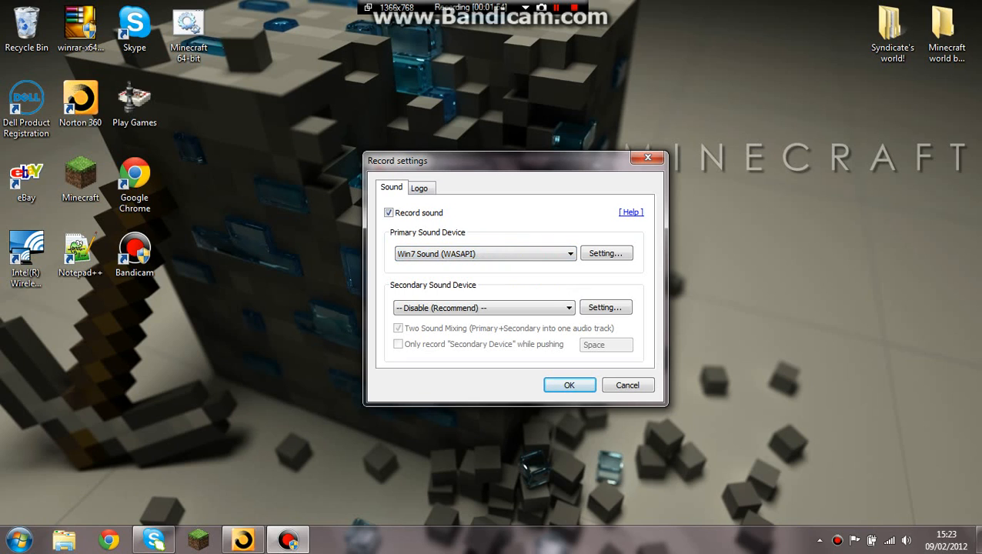
left_click(566, 252)
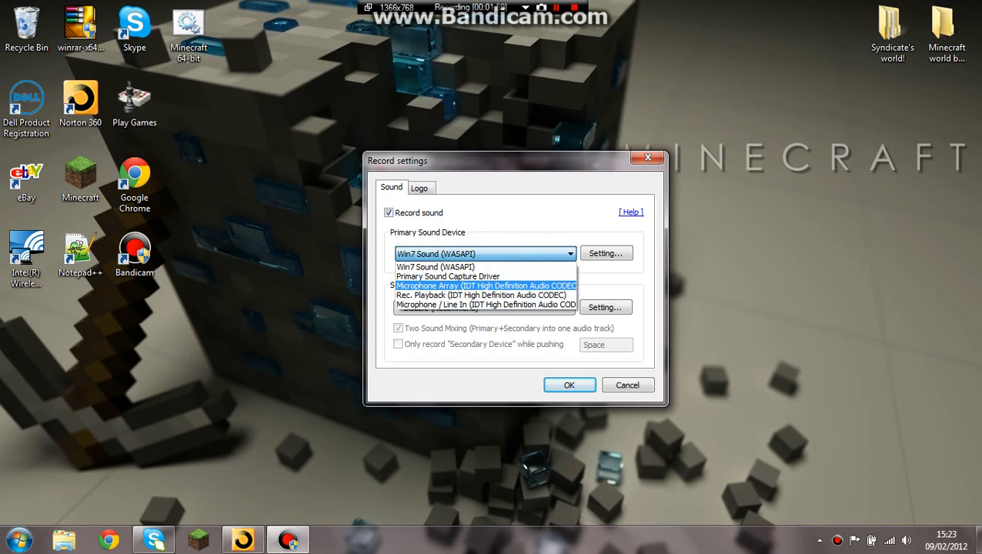
left_click(484, 286)
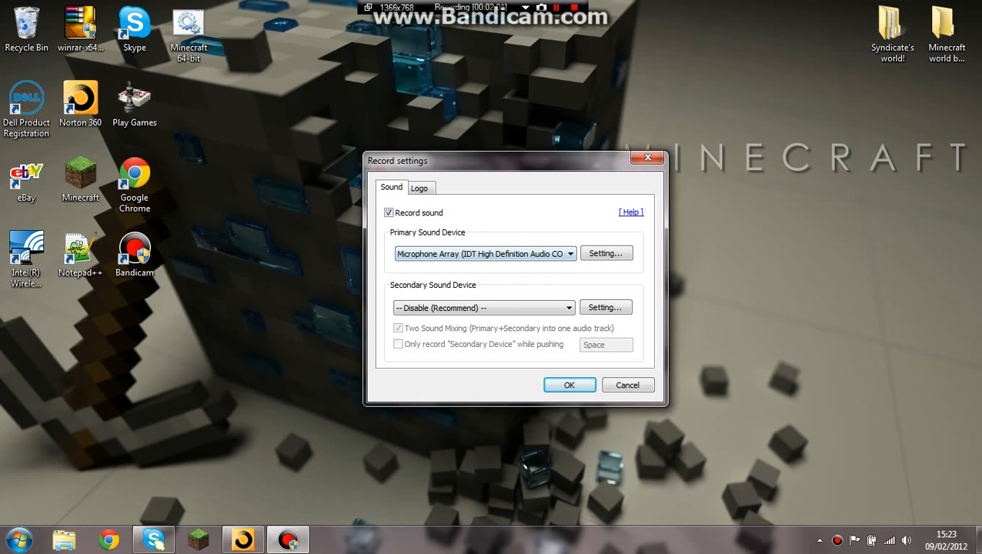